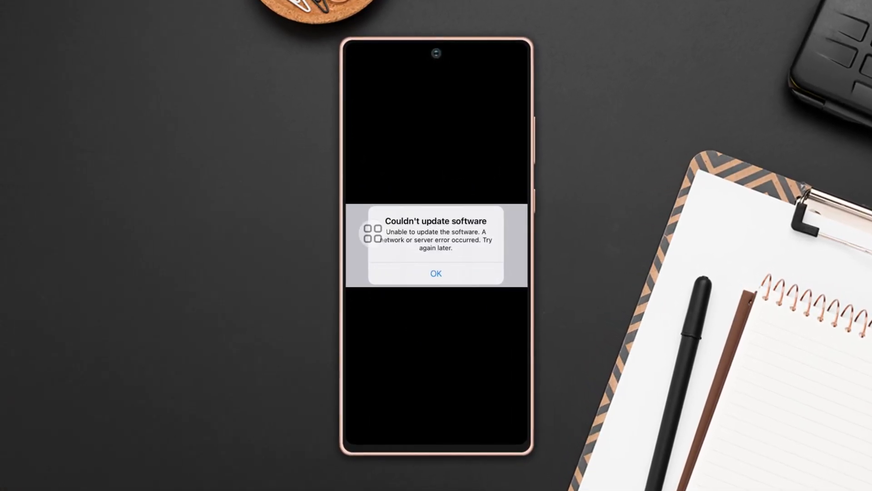
Step: Dismiss the 'Couldn't update software' popup with OK to get back to the app drawer
left_click(437, 274)
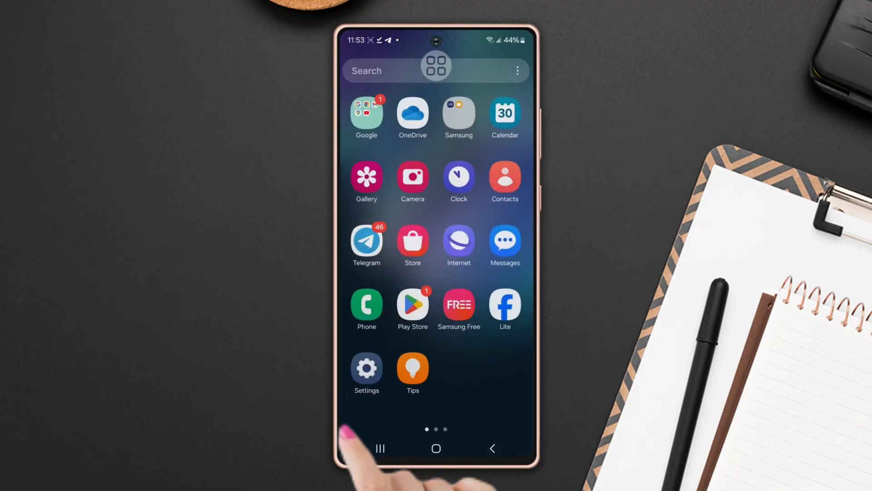
Step: In Settings > Developer options, switch on Wi-Fi scan throttling under Networking
left_click(367, 366)
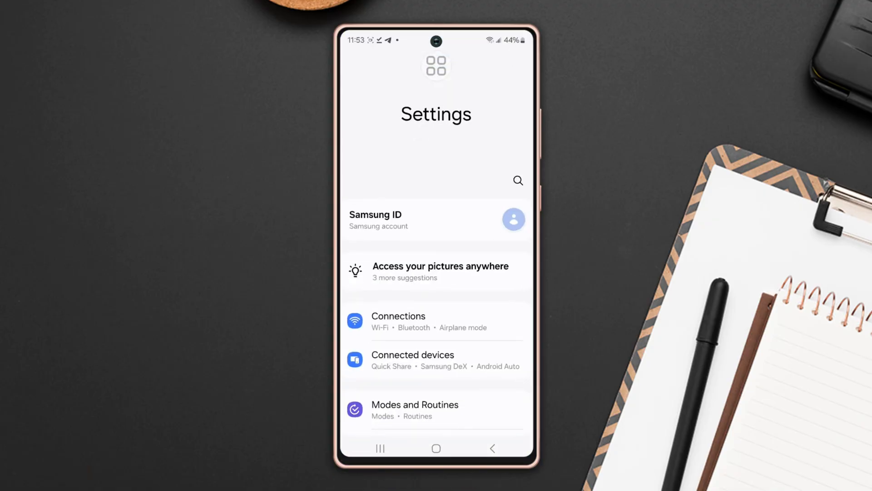
scroll("down", 3)
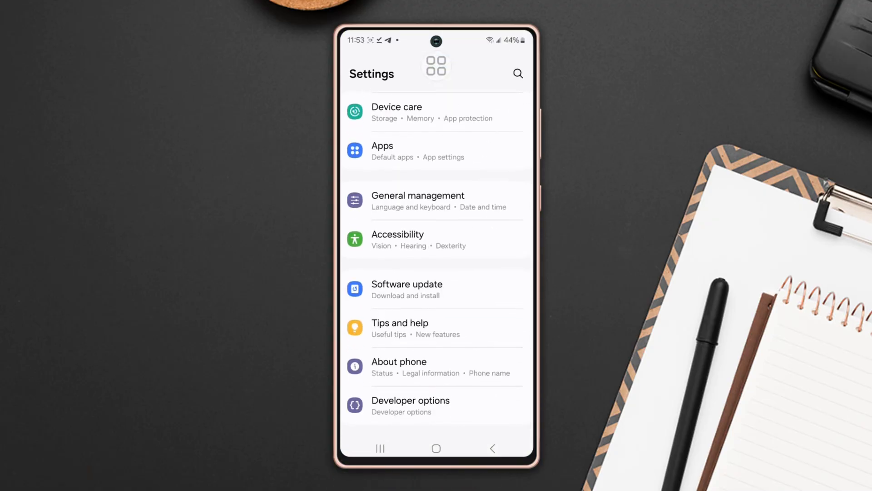
left_click(410, 405)
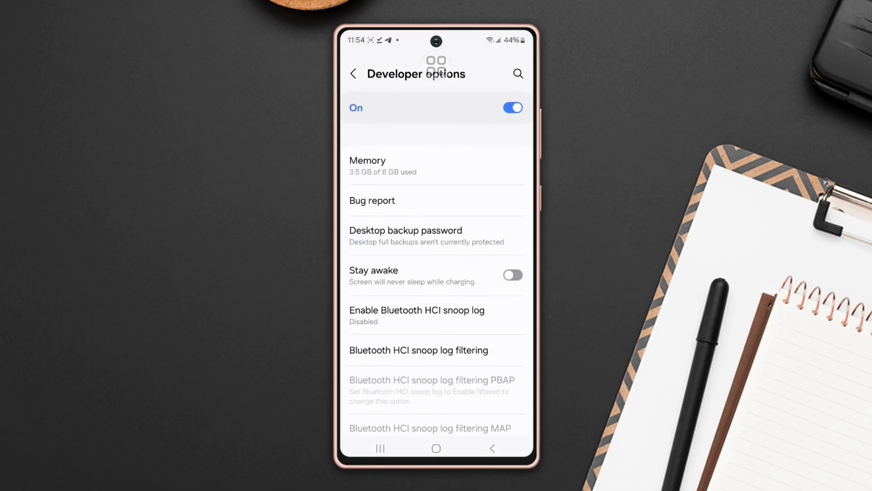
scroll("down", 3)
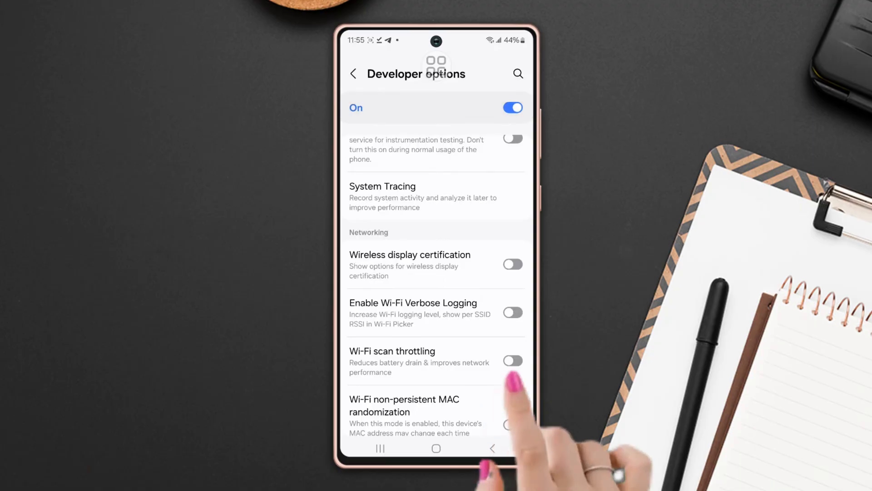
left_click(511, 361)
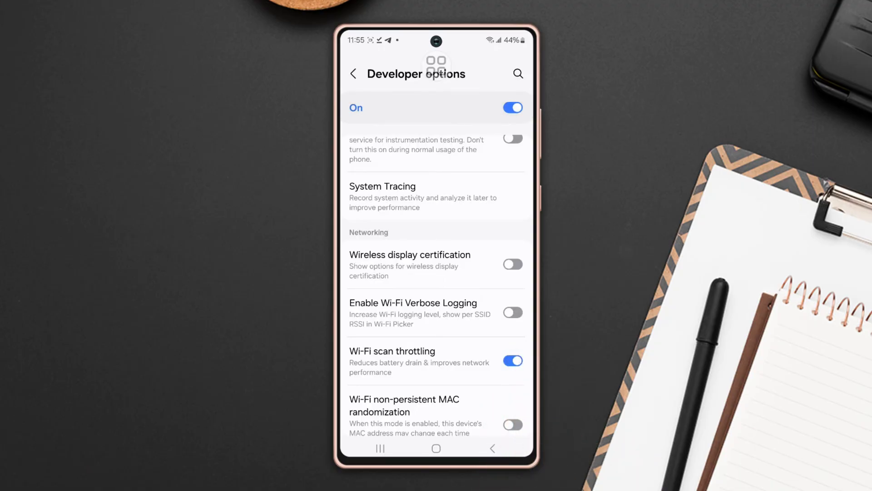
Step: Re-enter Developer options and switch on Auto update system
left_click(381, 447)
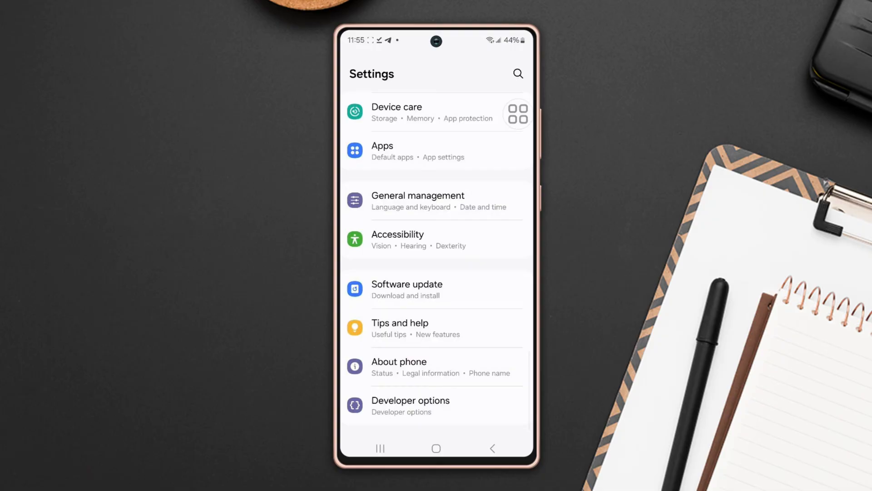
left_click(410, 405)
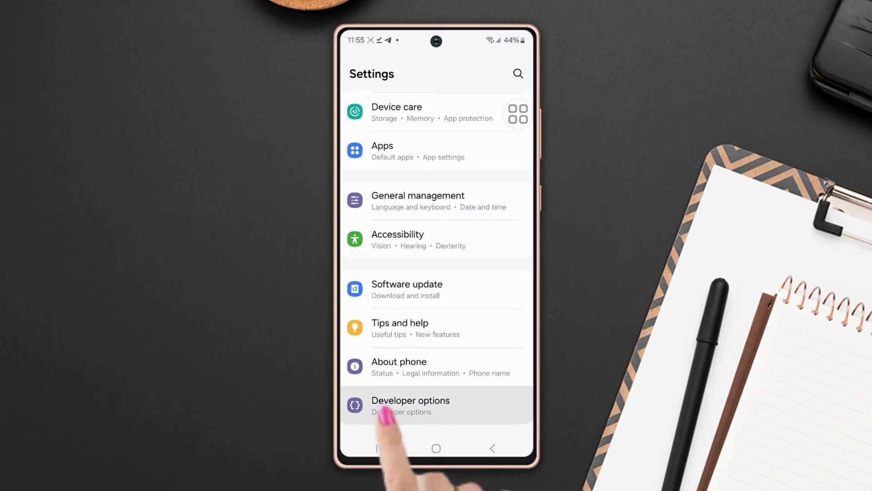
left_click(409, 405)
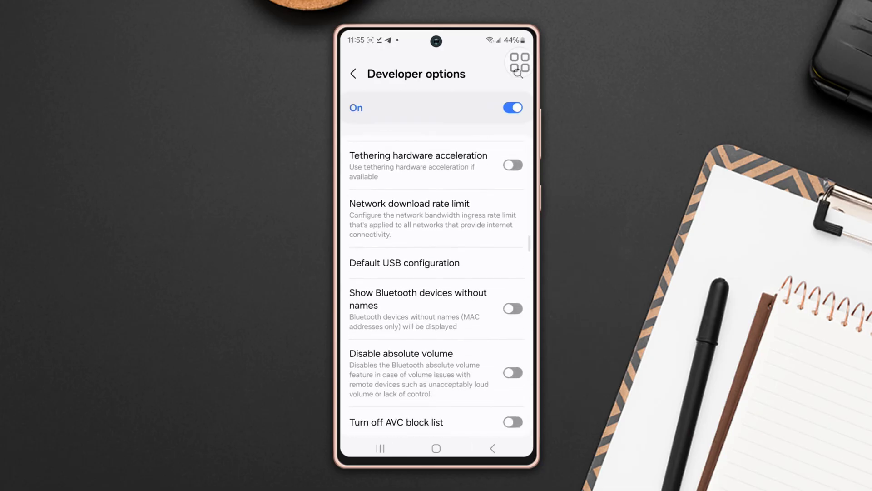
scroll("down", 3)
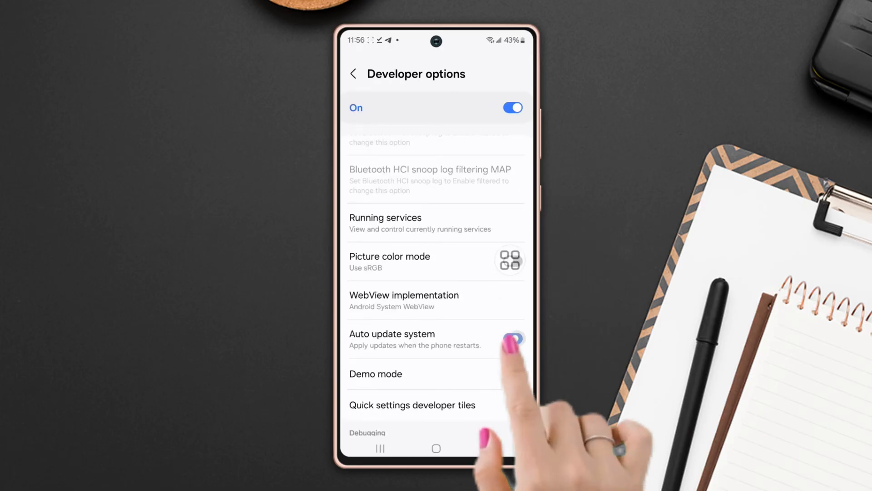
left_click(512, 338)
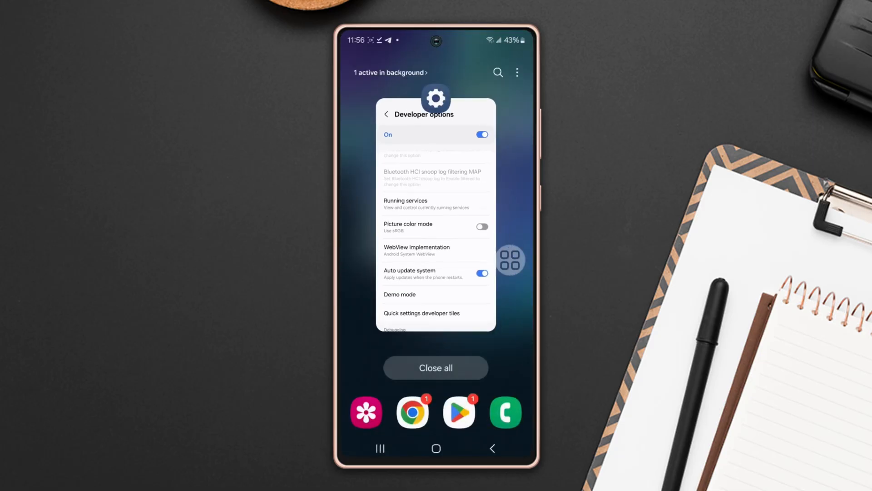
Step: Close recent apps, then reach Device care > Storage > Trash in Settings
left_click(435, 367)
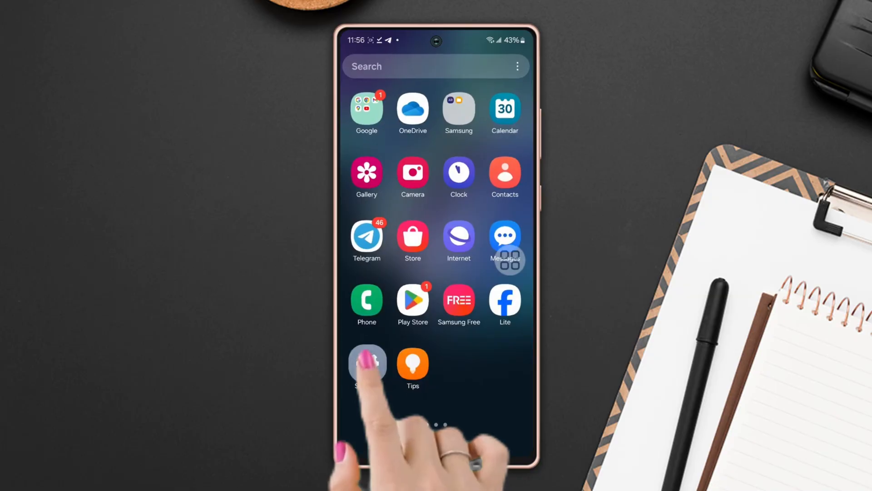
left_click(366, 364)
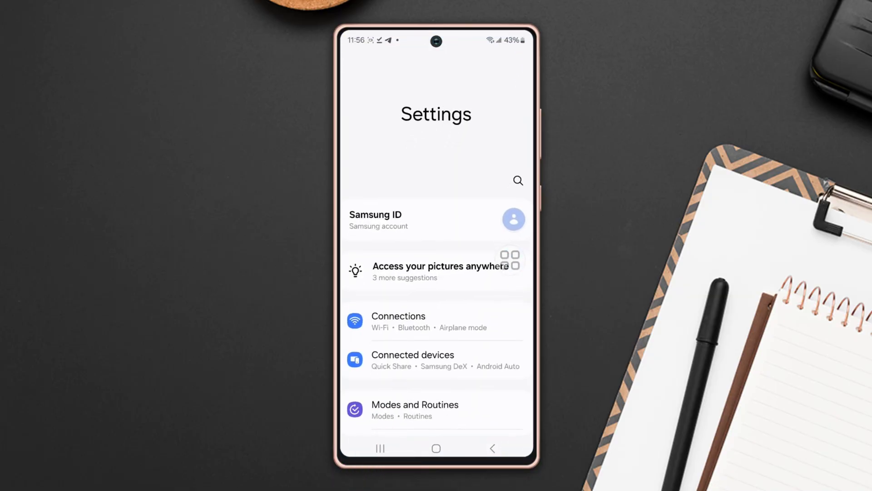
scroll("down", 3)
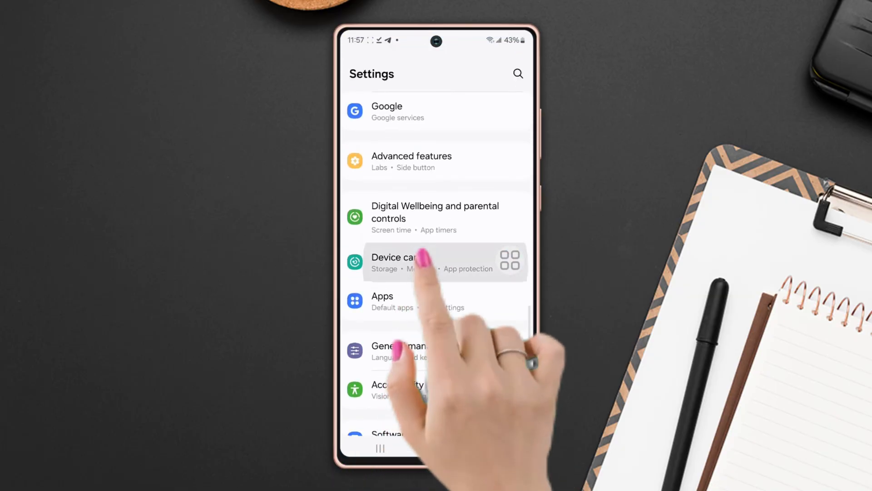
left_click(401, 261)
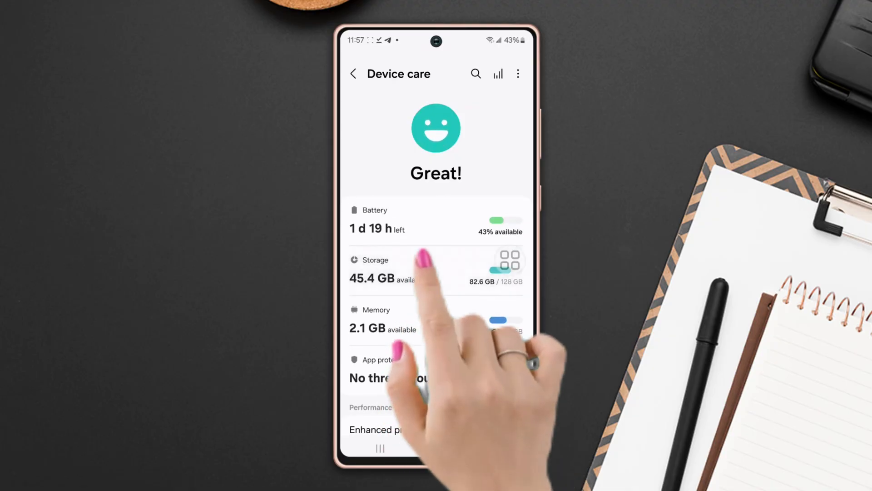
left_click(389, 269)
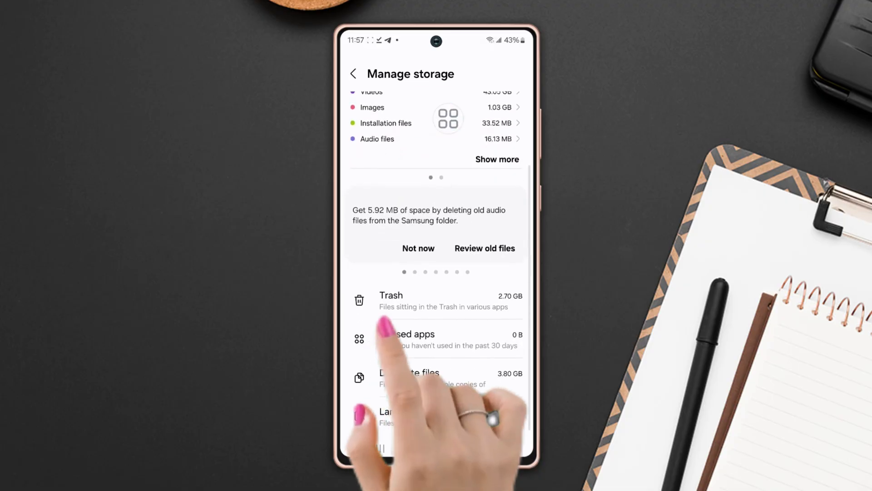
left_click(391, 299)
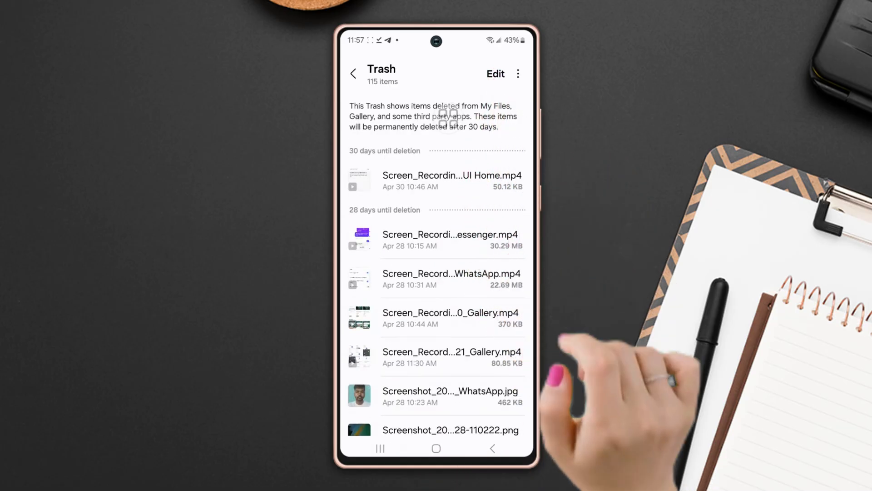
Step: Select all 115 trashed files and permanently delete them
left_click(494, 74)
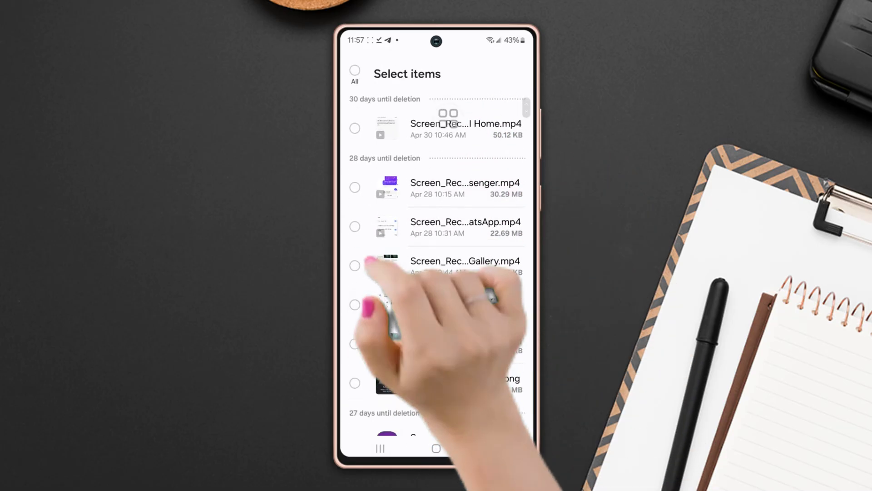
left_click(355, 71)
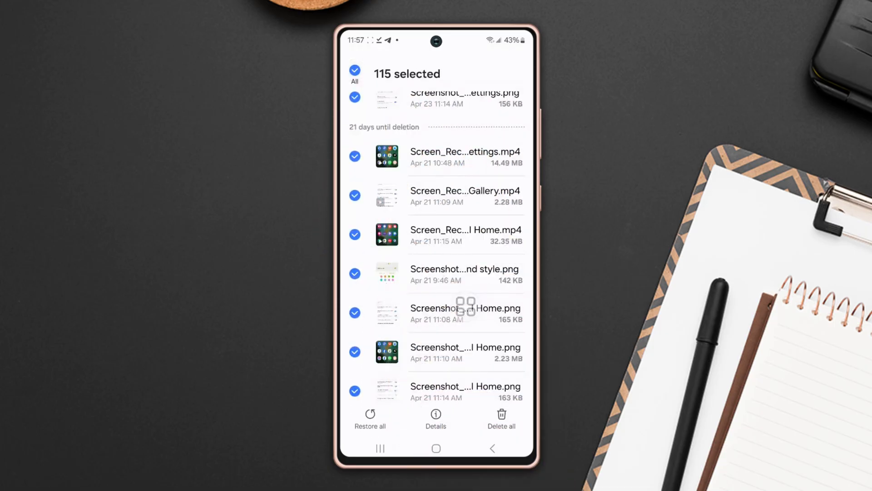
left_click(500, 418)
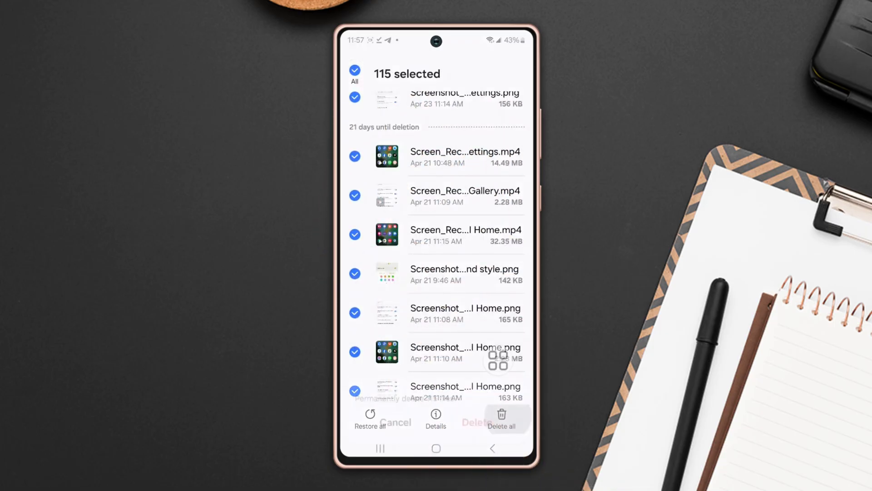
left_click(499, 418)
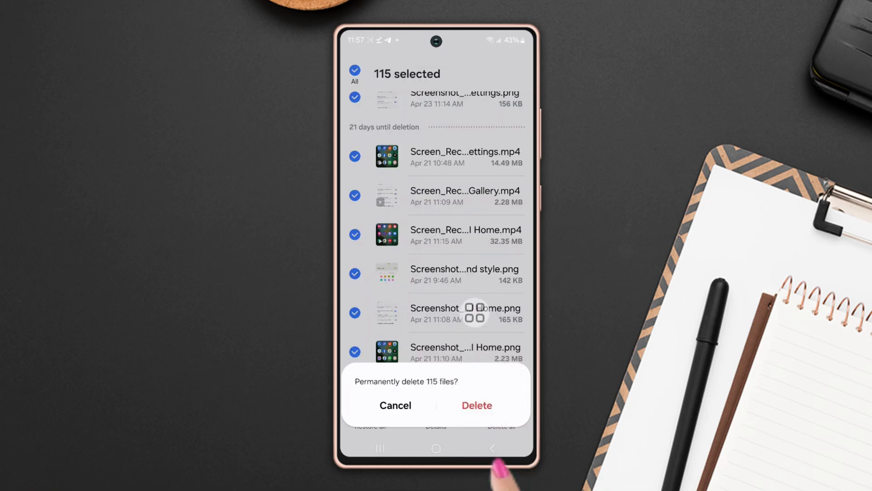
left_click(395, 405)
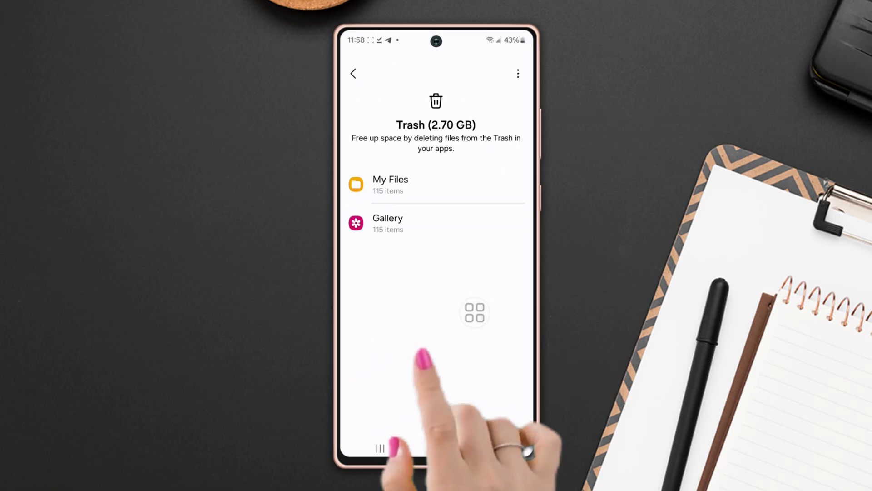
Step: Check Unused apps in Manage storage and confirm there are none
left_click(354, 73)
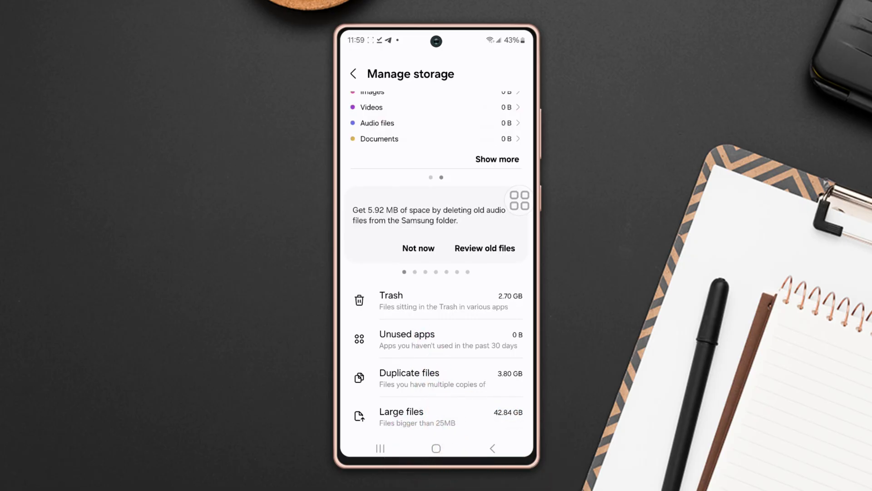
left_click(407, 333)
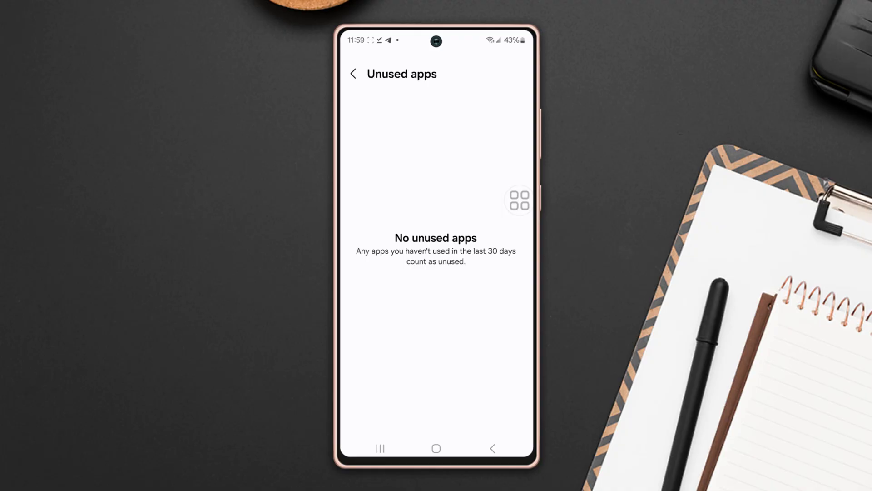
left_click(353, 74)
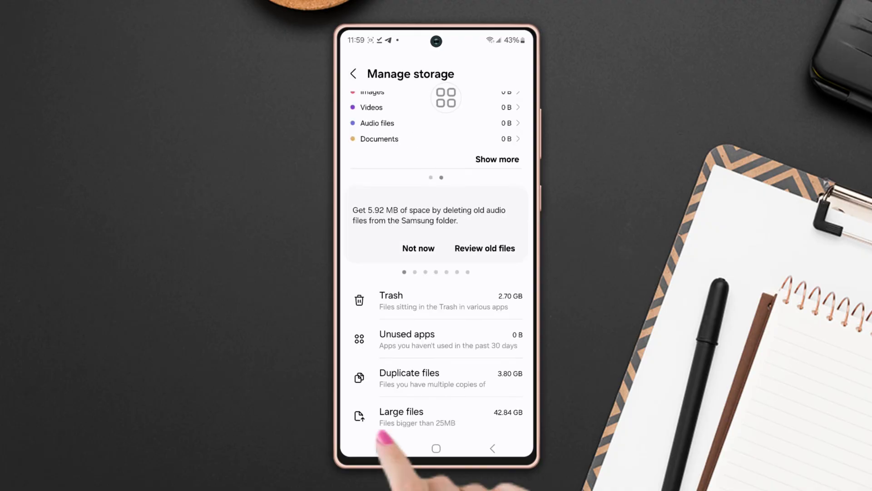
Step: Permanently delete the 23 duplicate files taking 3.80 GB
left_click(409, 372)
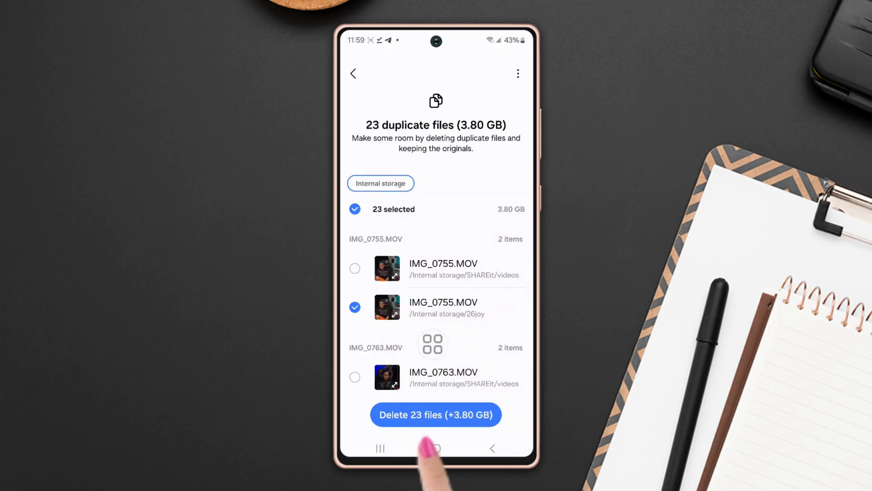
left_click(436, 415)
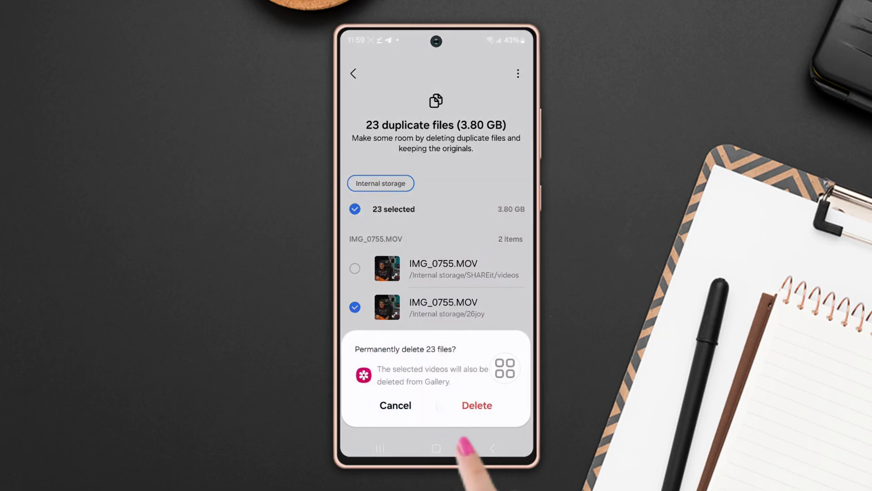
left_click(395, 405)
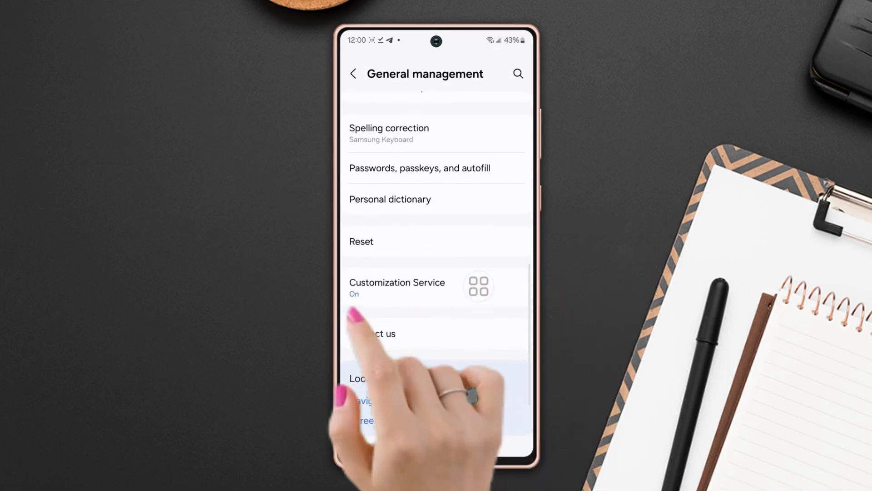
Step: Under Reset, reset mobile network settings, then bring up Reset Wi-Fi and Bluetooth settings
left_click(361, 240)
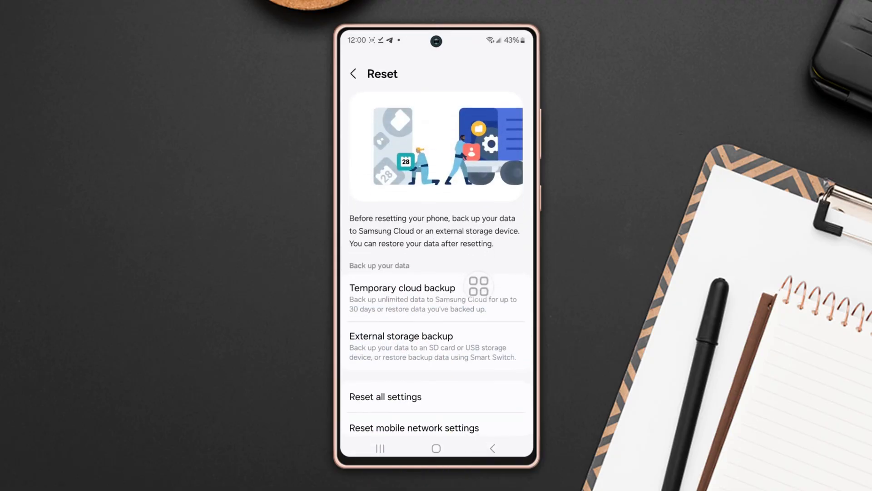
left_click(414, 427)
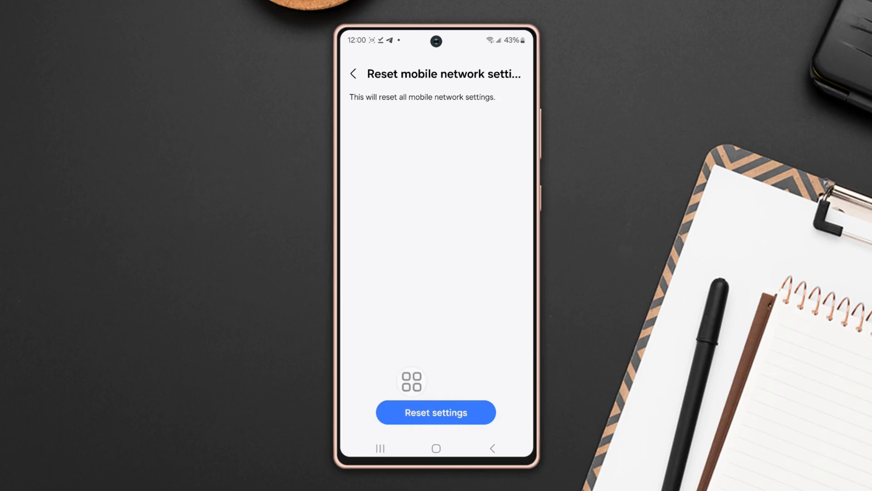
left_click(353, 73)
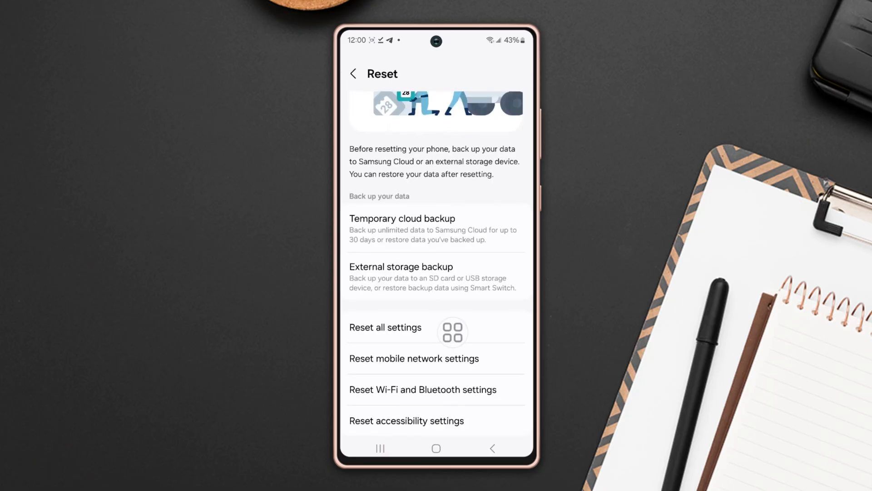
left_click(422, 389)
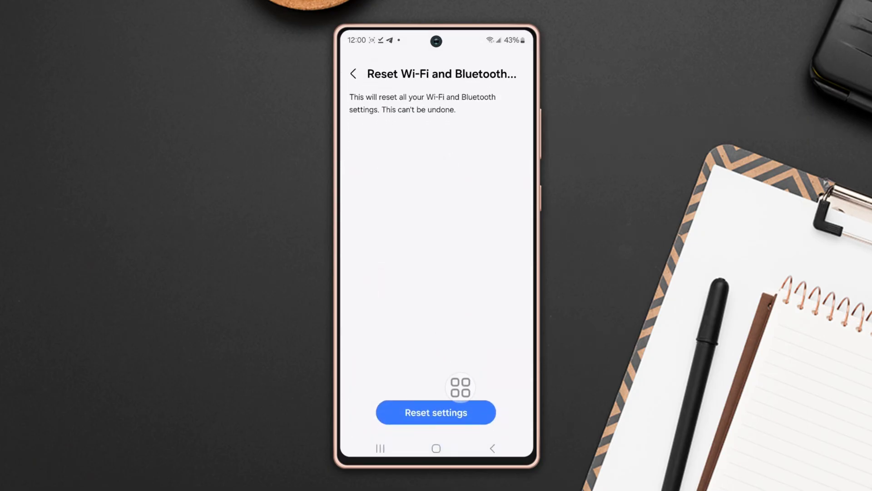